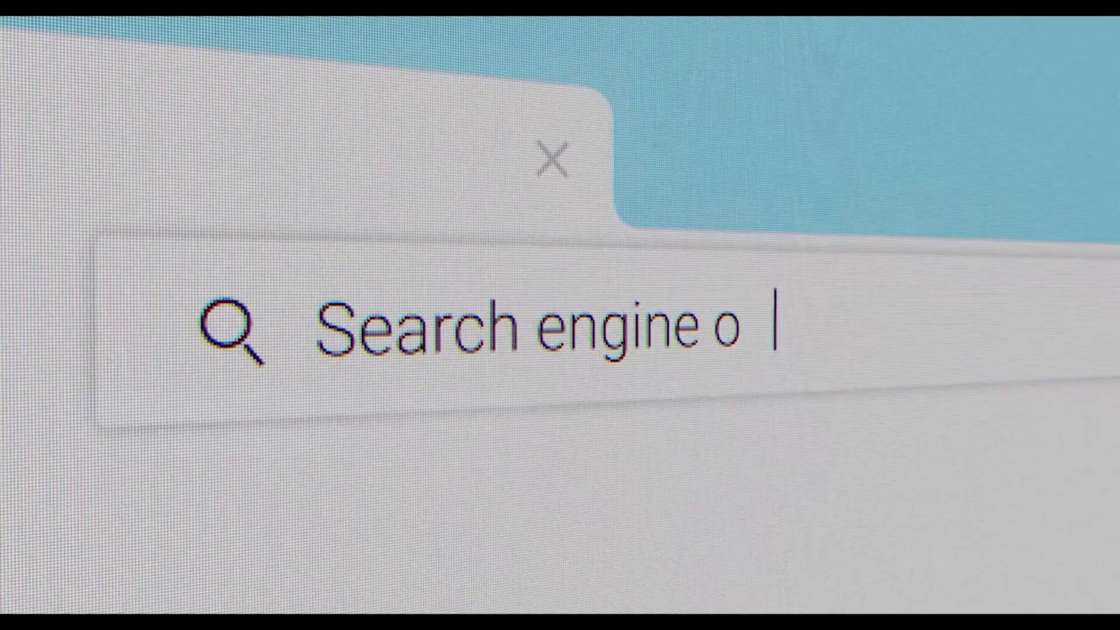
- Enter the search text to find the SGE, generative AI in Search experiment page
{"action": "type", "text": "ptimization (S"}
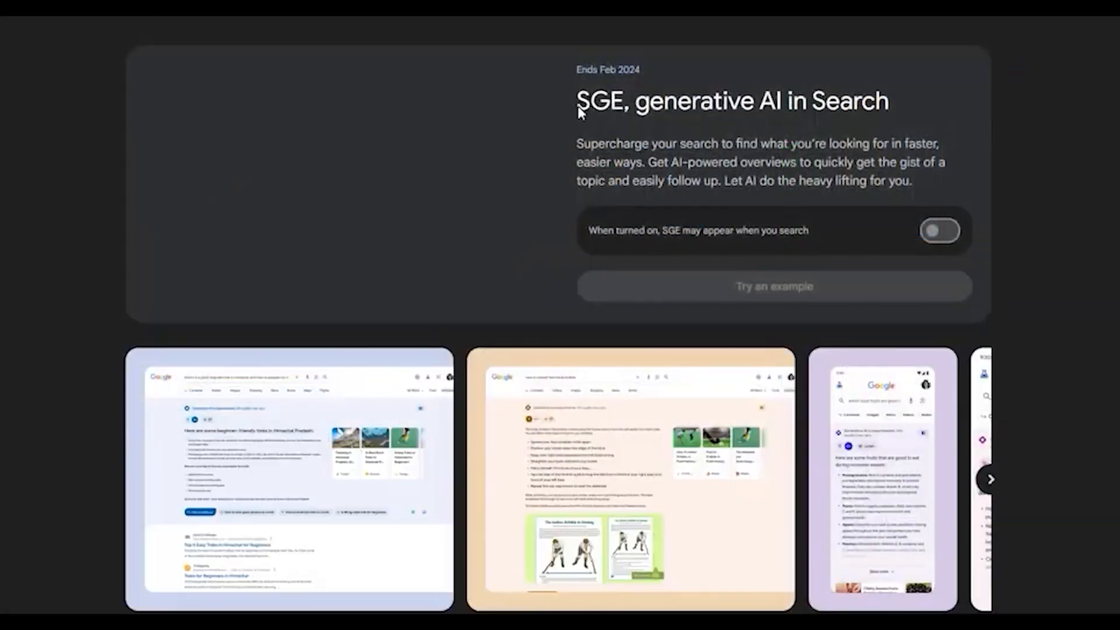
{"action": "type", "text": "la"}
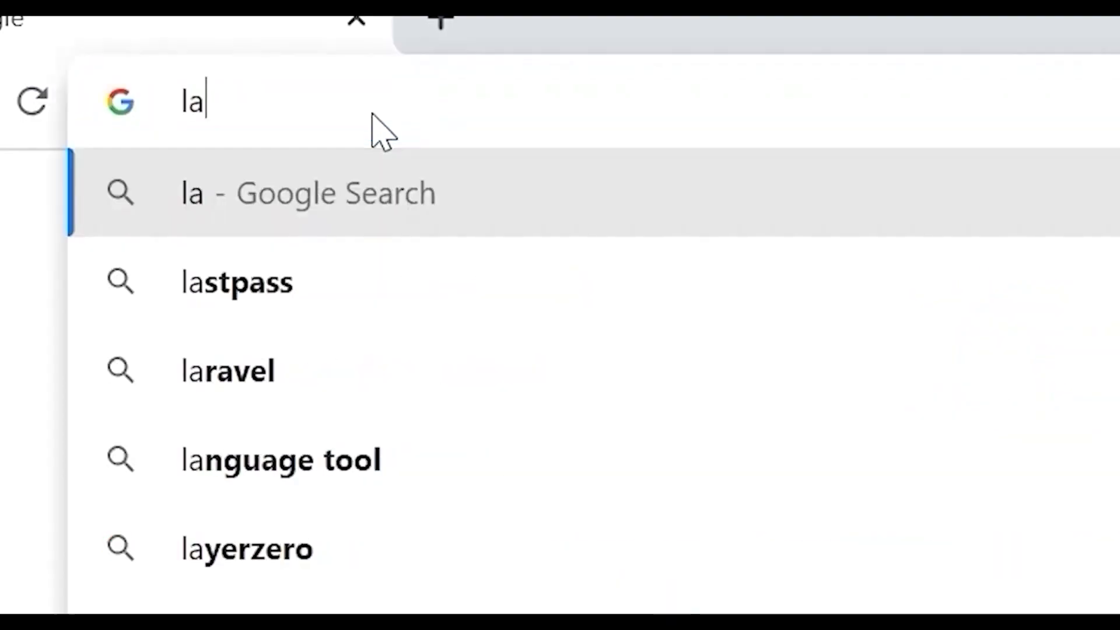
{"action": "type", "text": "labs search google"}
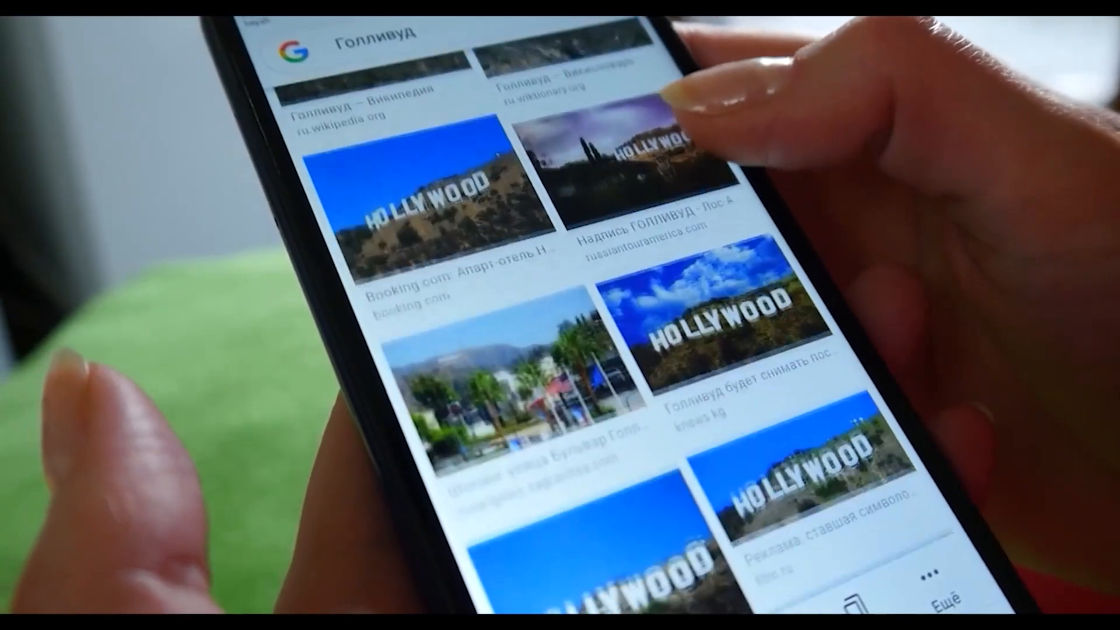
{"action": "scroll", "scroll_direction": "down", "scroll_amount": 3}
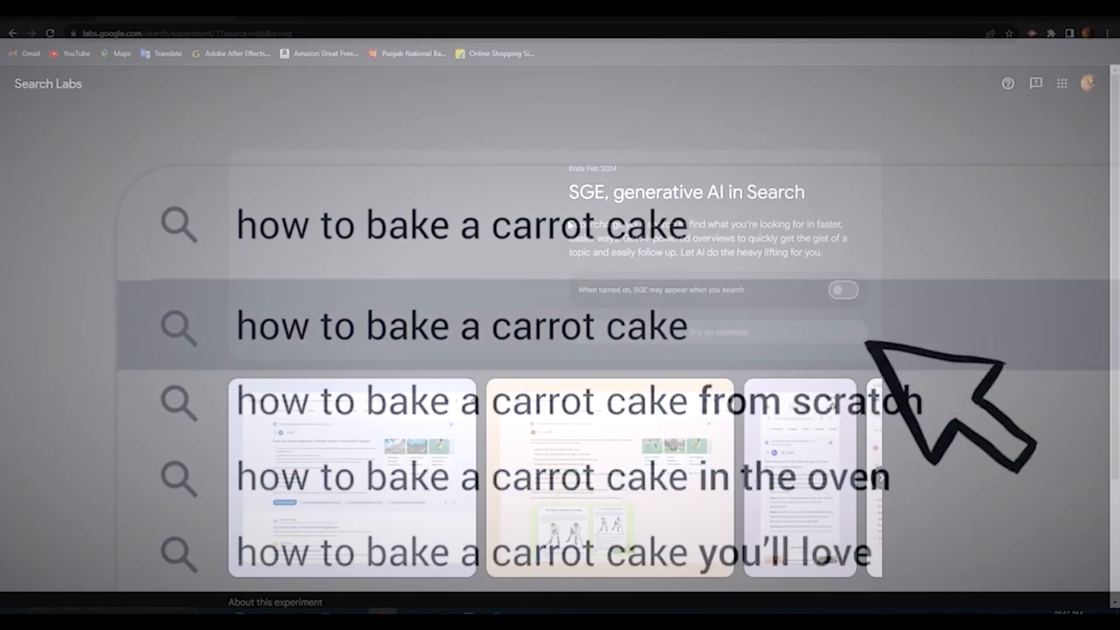
- Scroll down the SGE experiment page to reach its opt-in toggle
{"action": "scroll", "scroll_direction": "down", "scroll_amount": 3}
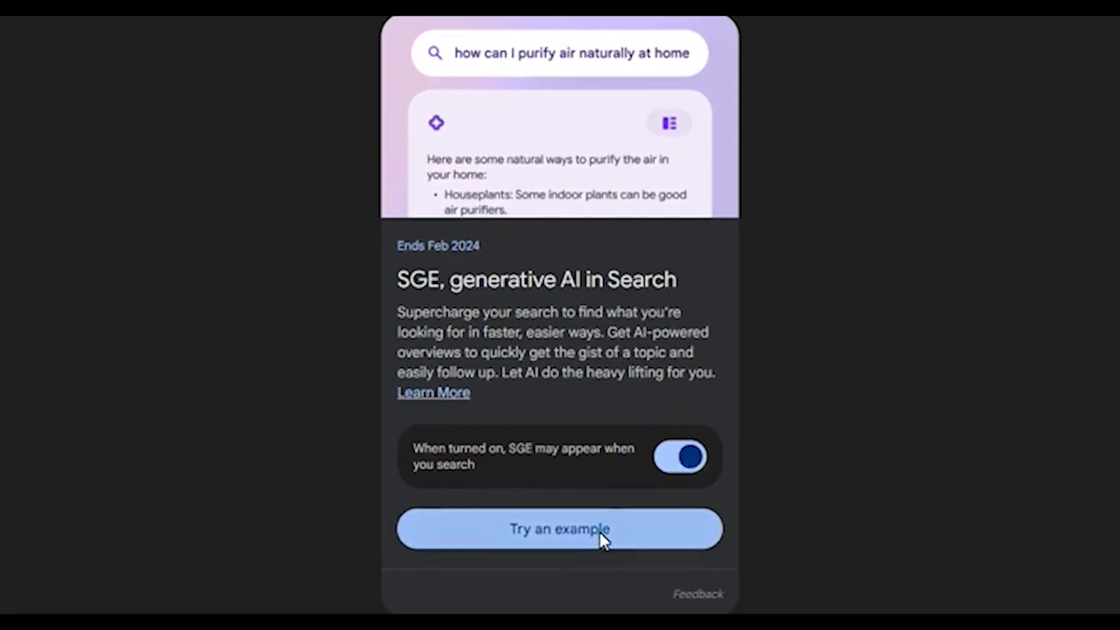
- Launch the SGE card's 'Try an example' search to see an AI-powered overview
{"action": "left_click", "coordinate": [560, 529]}
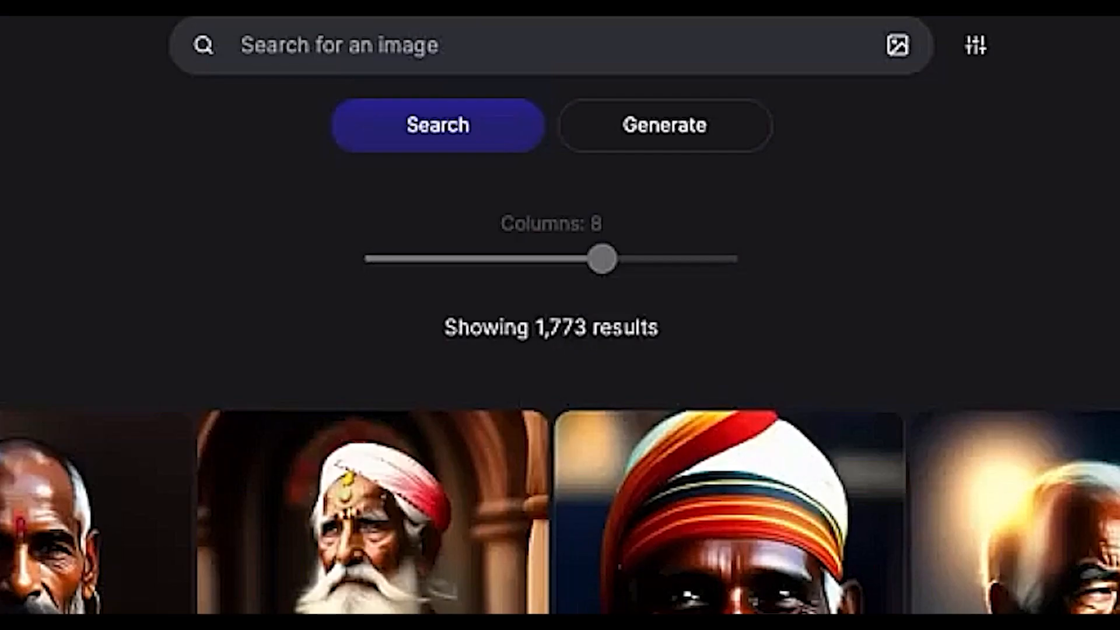
{"action": "type", "text": "young ind"}
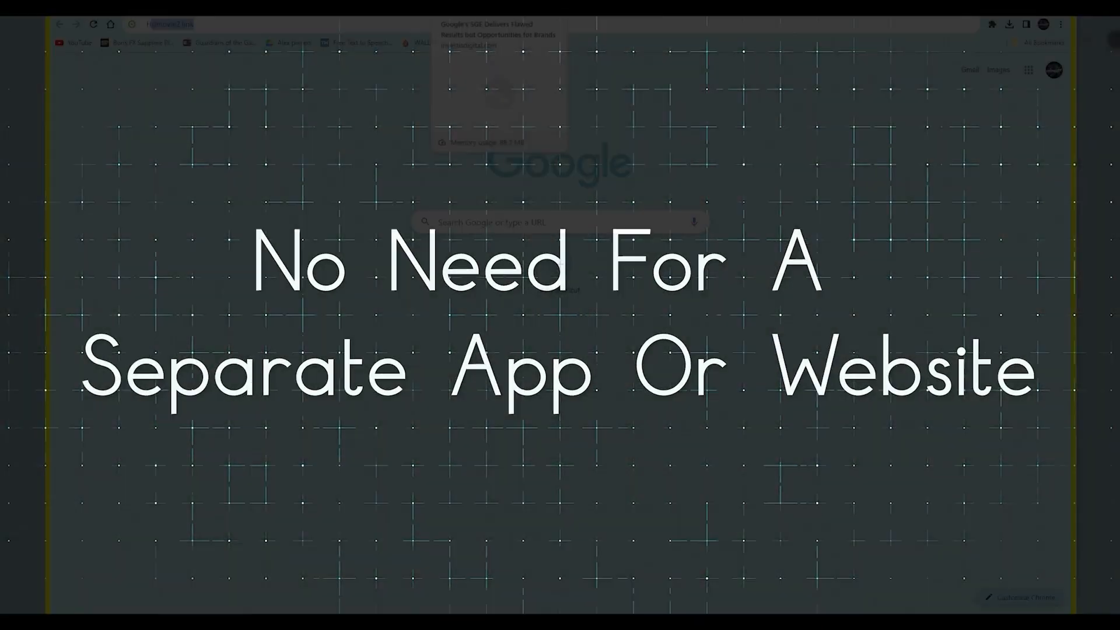
{"action": "type", "text": "How Google SGE wo"}
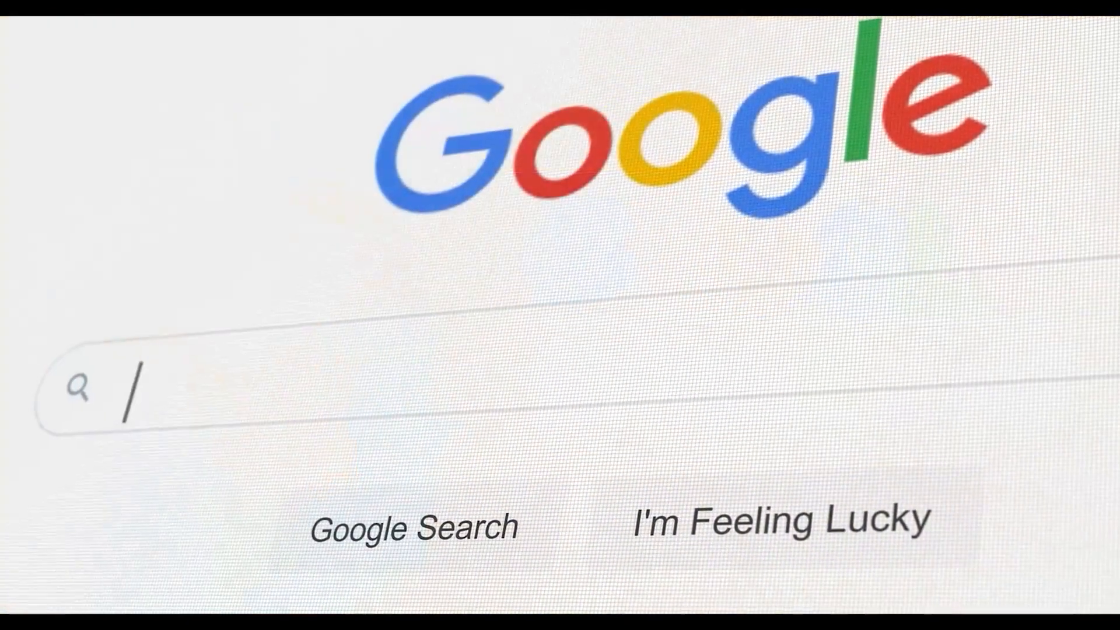
{"action": "type", "text": "W"}
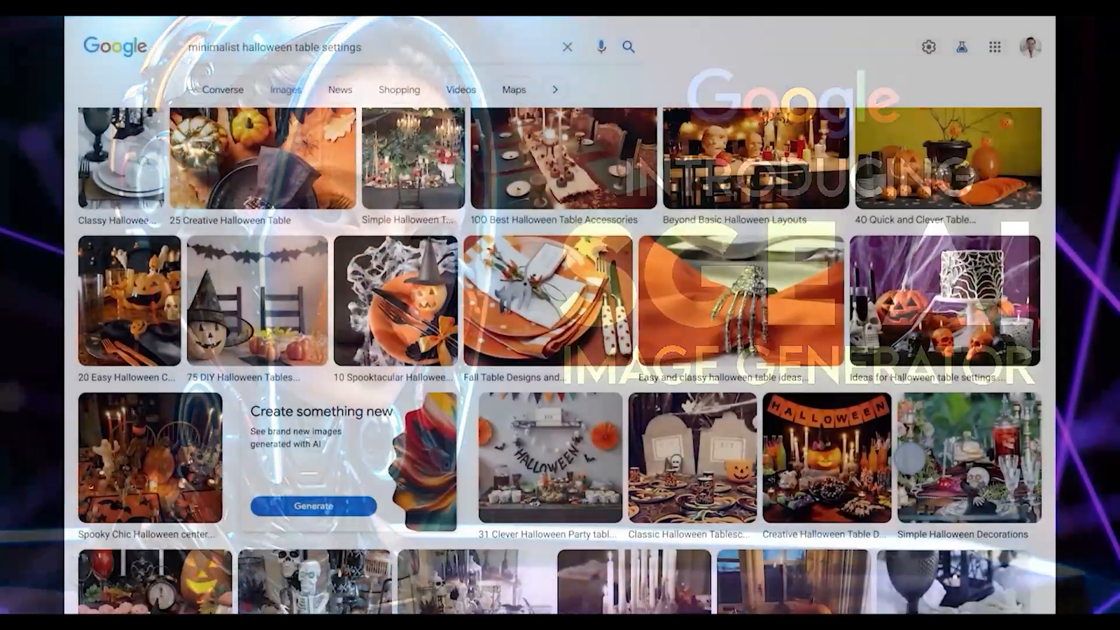
- Scroll the halloween table setting images down to the 'Create something new' Generate card
{"action": "scroll", "scroll_direction": "down", "scroll_amount": 3}
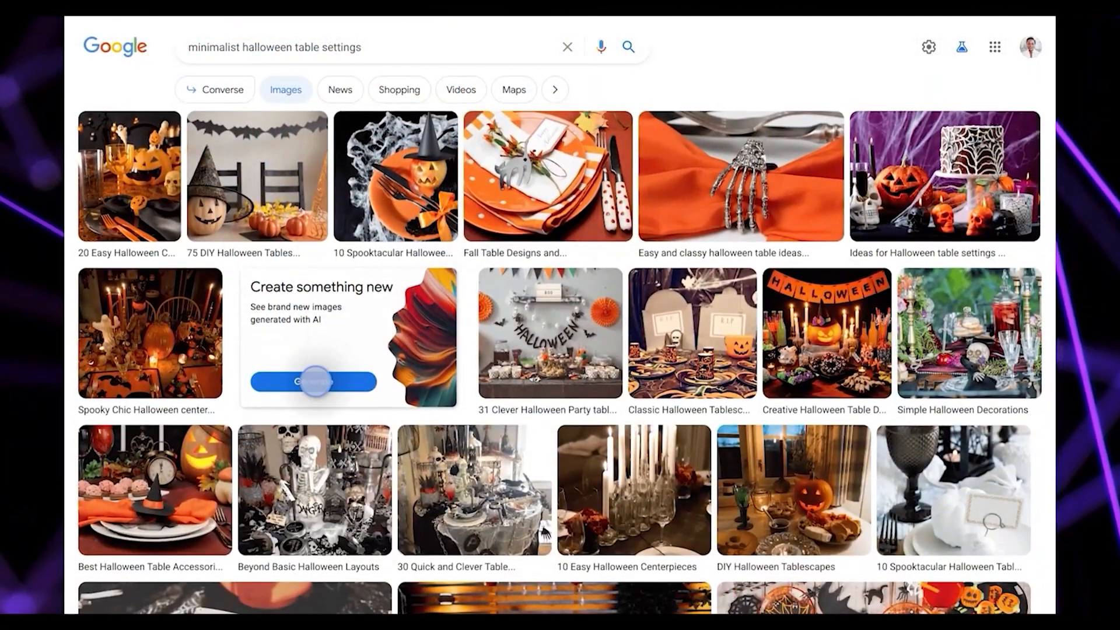